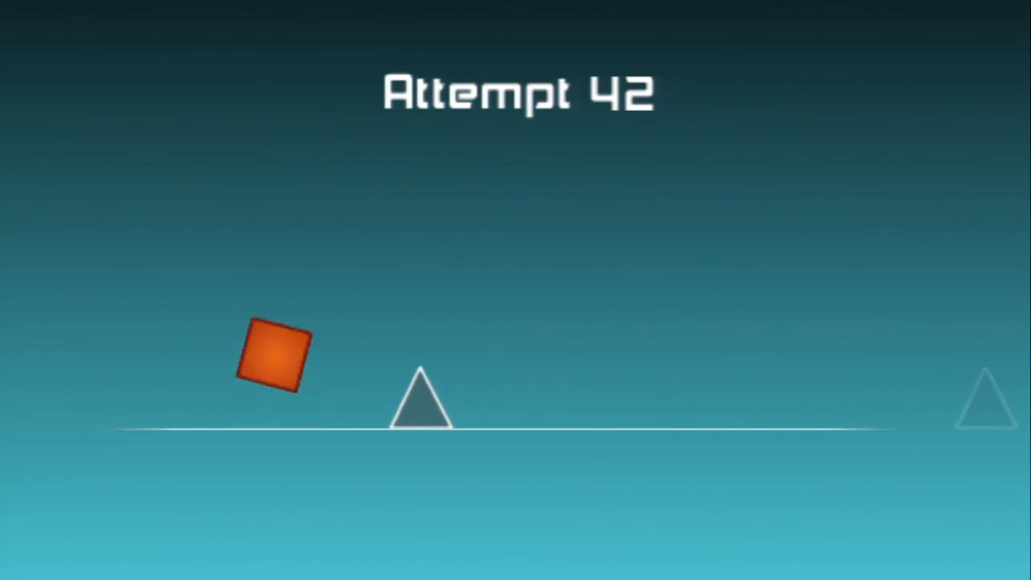
Step: Jump the orange square over the spike onto the floating blocks in attempt 42
left_click(516, 306)
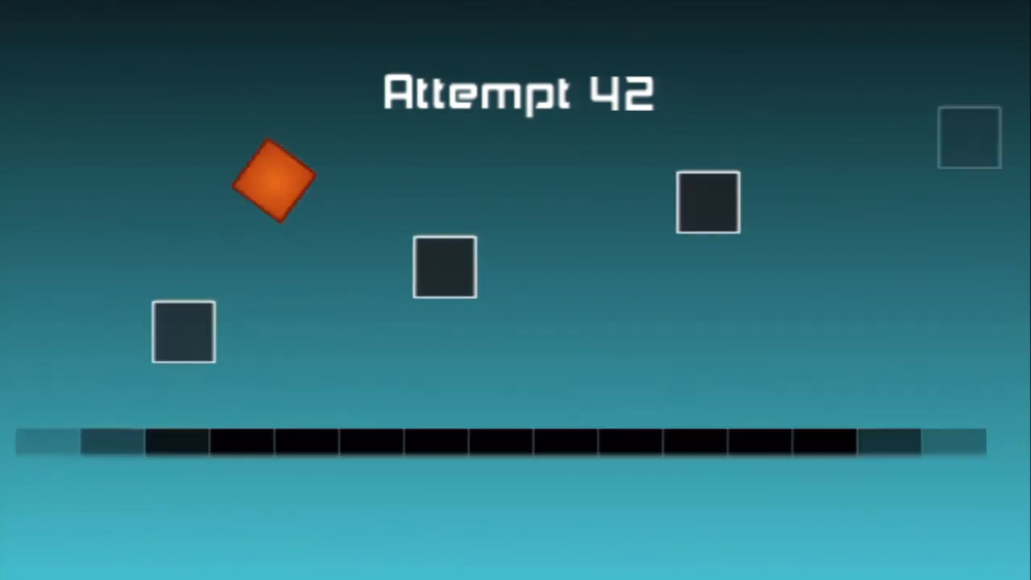